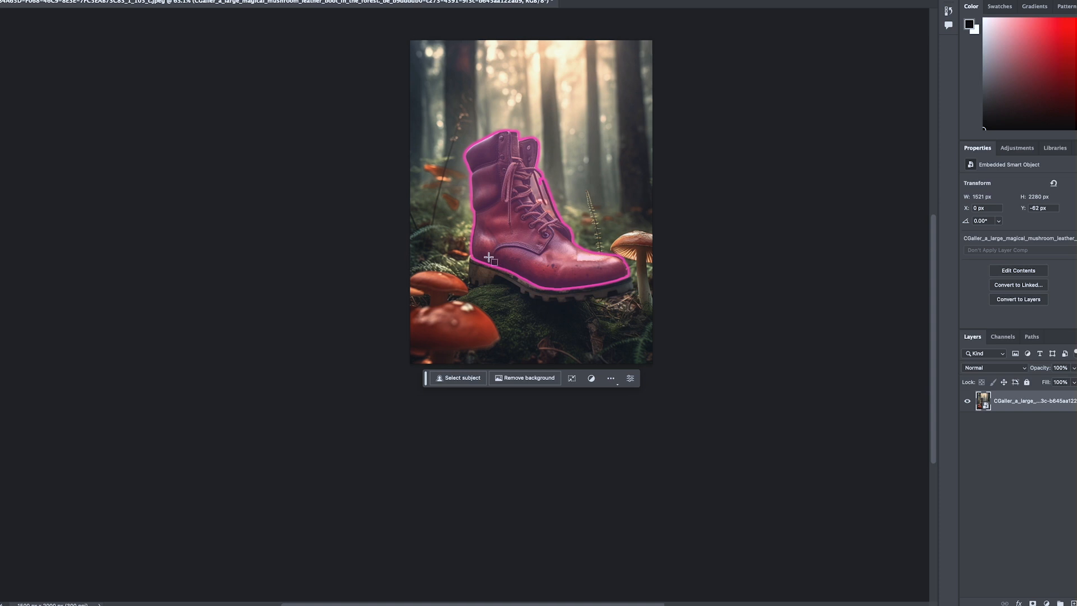
mouse_move(500, 235)
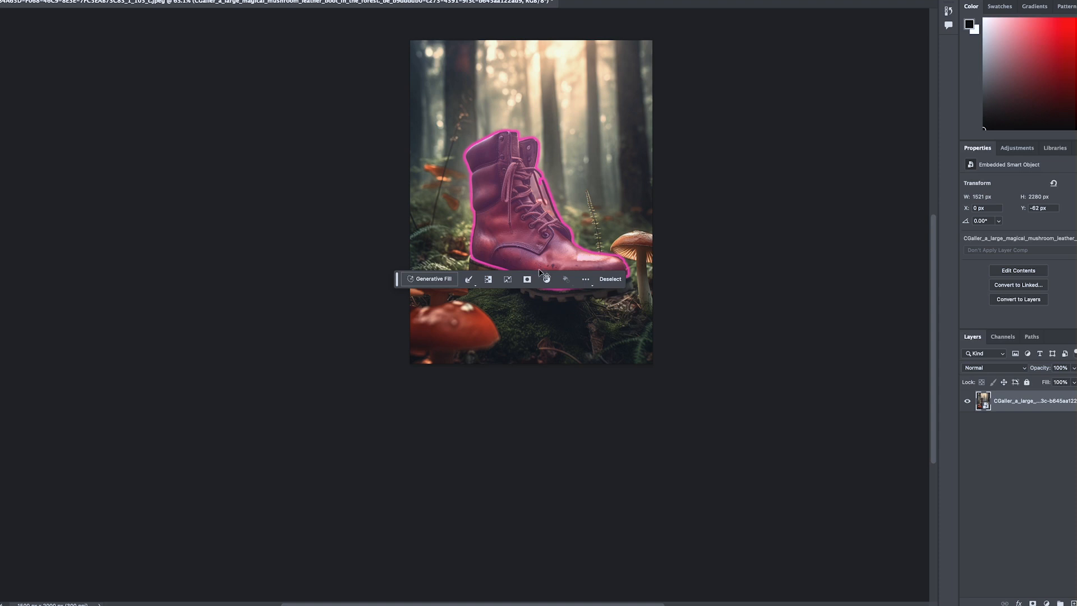
Select the brown leather boot in the forest image with Select Subject
left_click(609, 279)
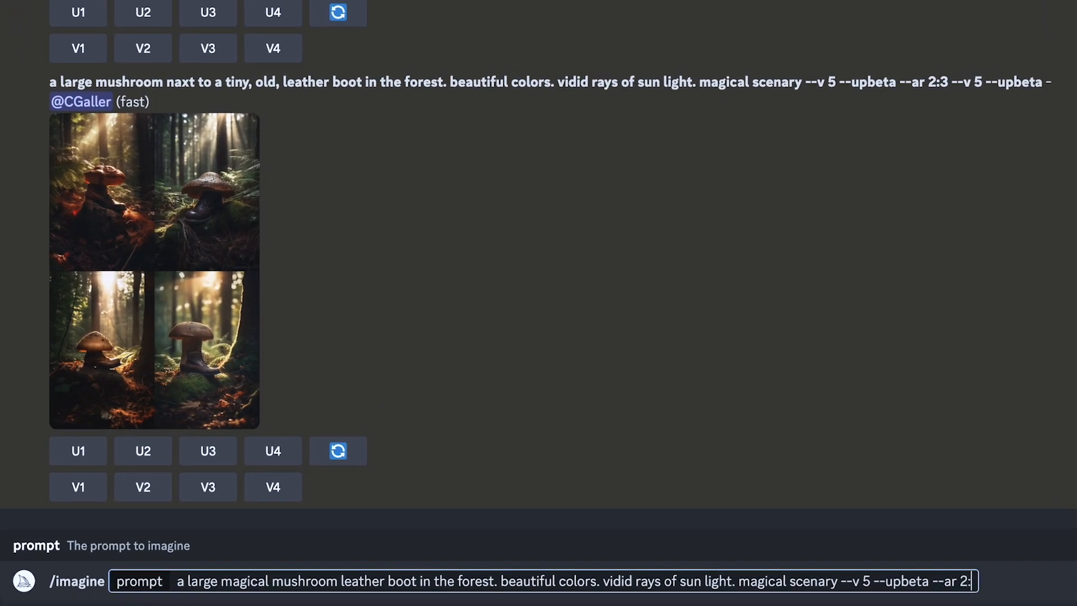
Finish the Midjourney magical mushroom boot prompt with aspect ratio --ar 2:3
type("3")
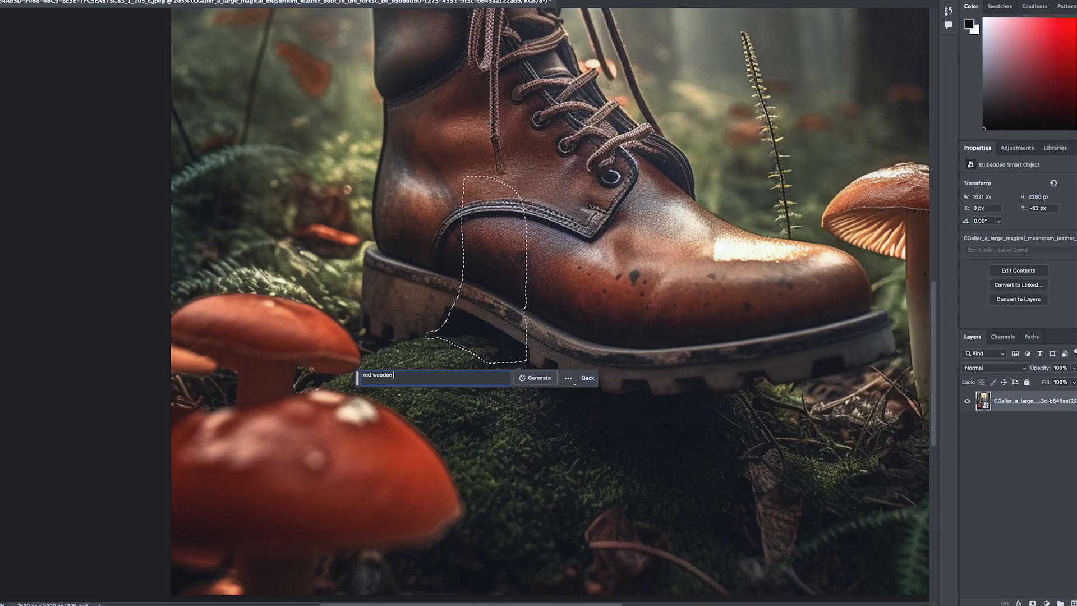
Generate a fill on the boot patch from the prompt 'red wooden door and small steps'
type("door o")
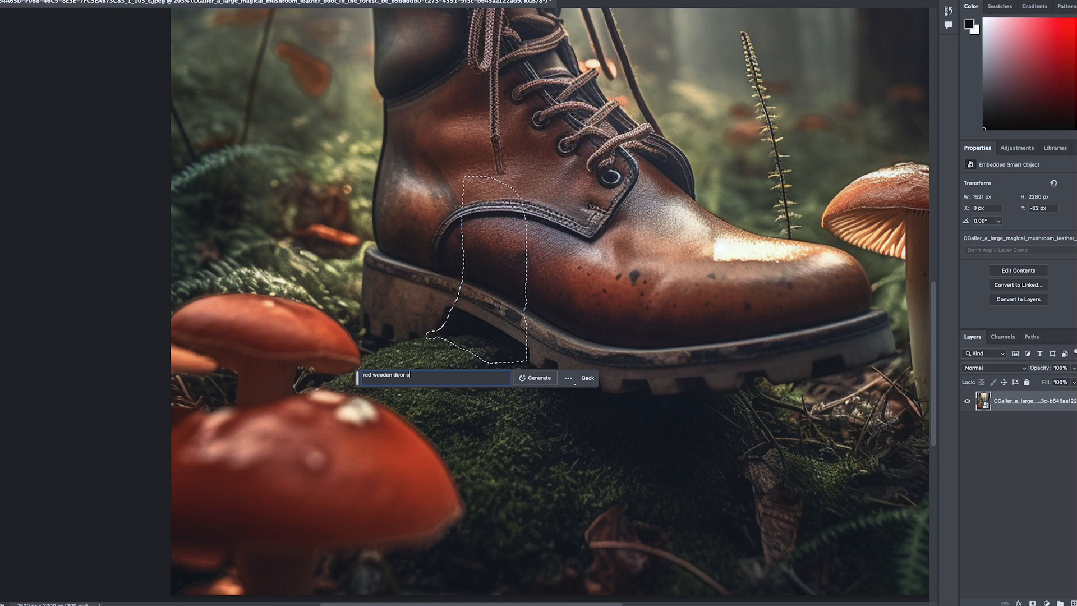
type("and small s")
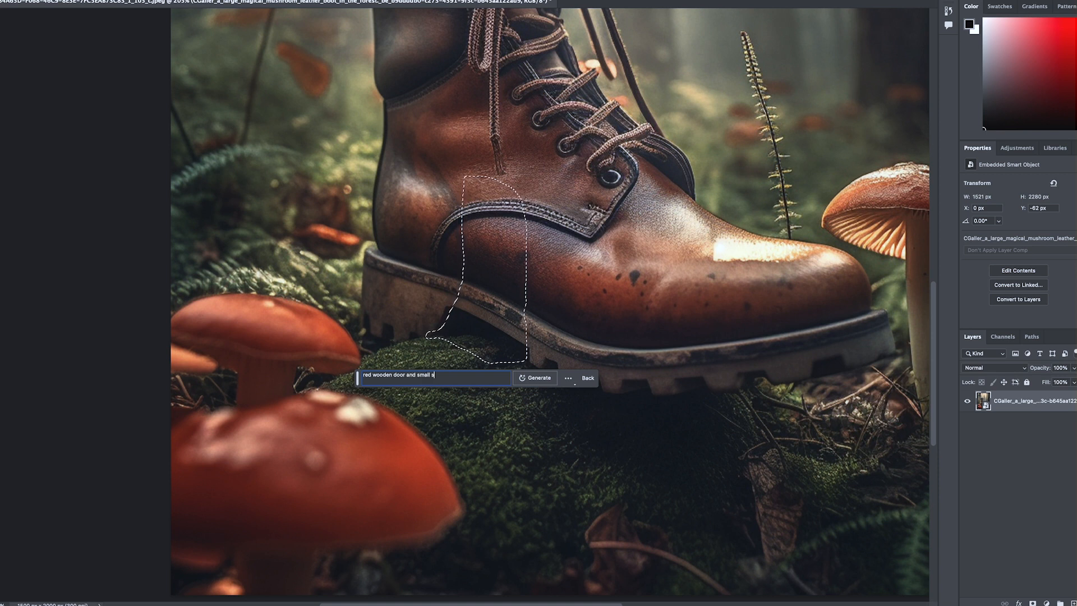
left_click(536, 377)
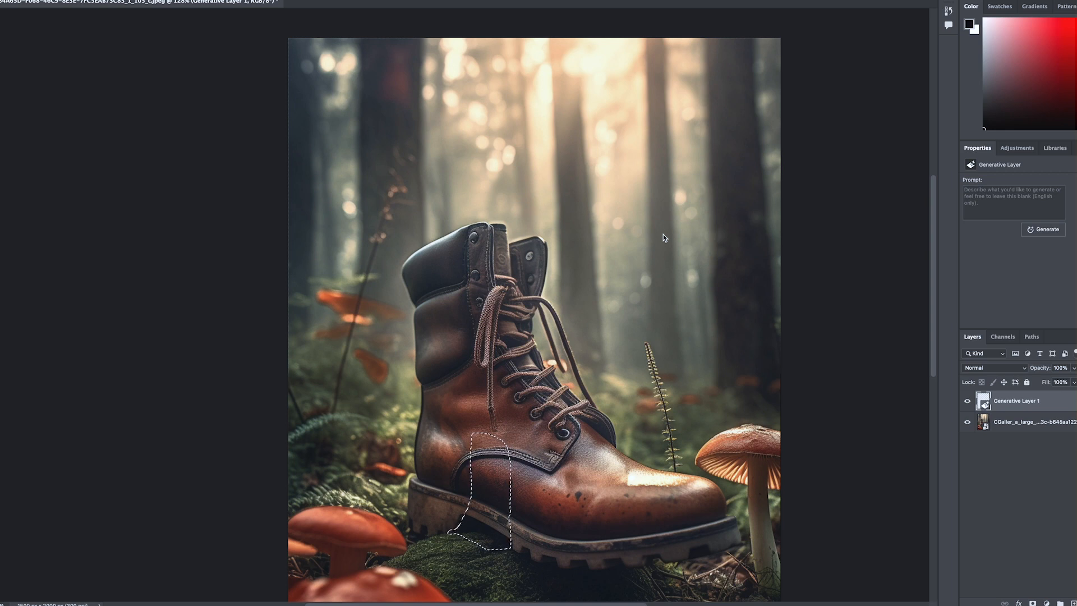
Step through the door variations to the third, a flat red latch-like shape
left_click(1046, 229)
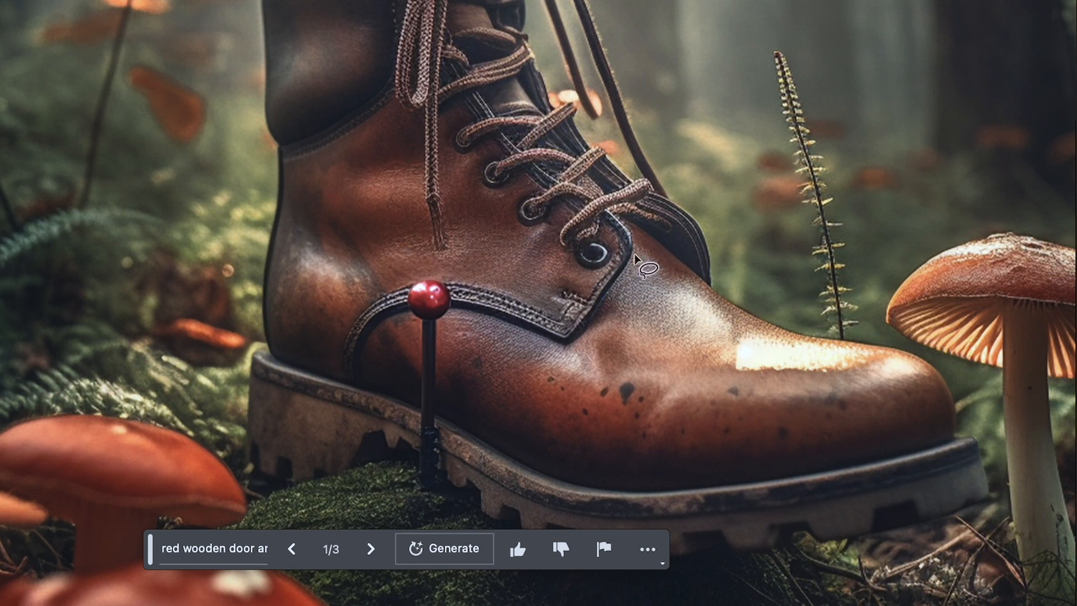
left_click(371, 549)
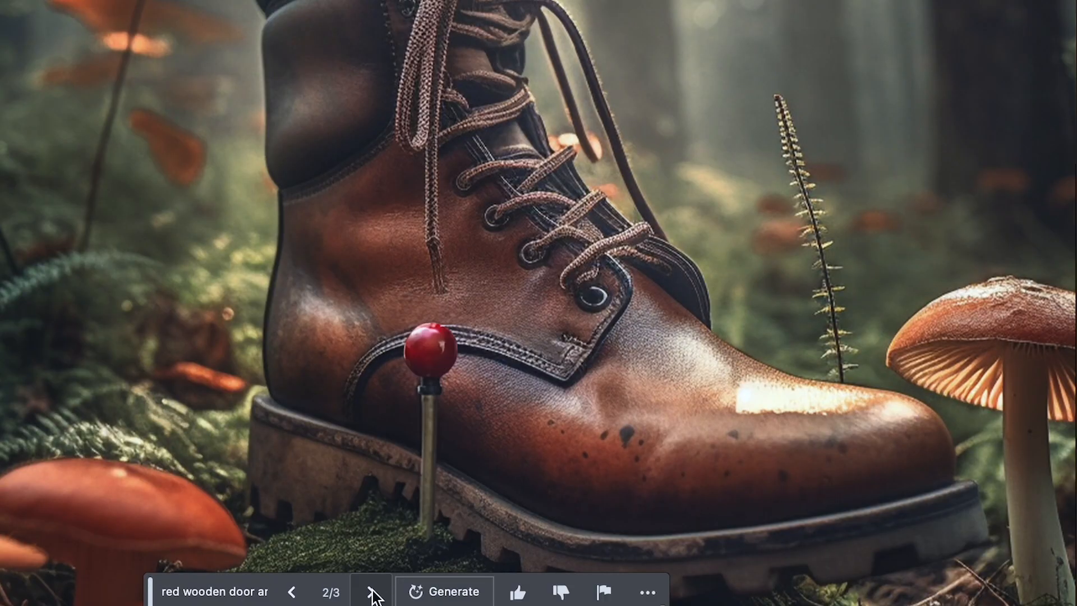
left_click(371, 592)
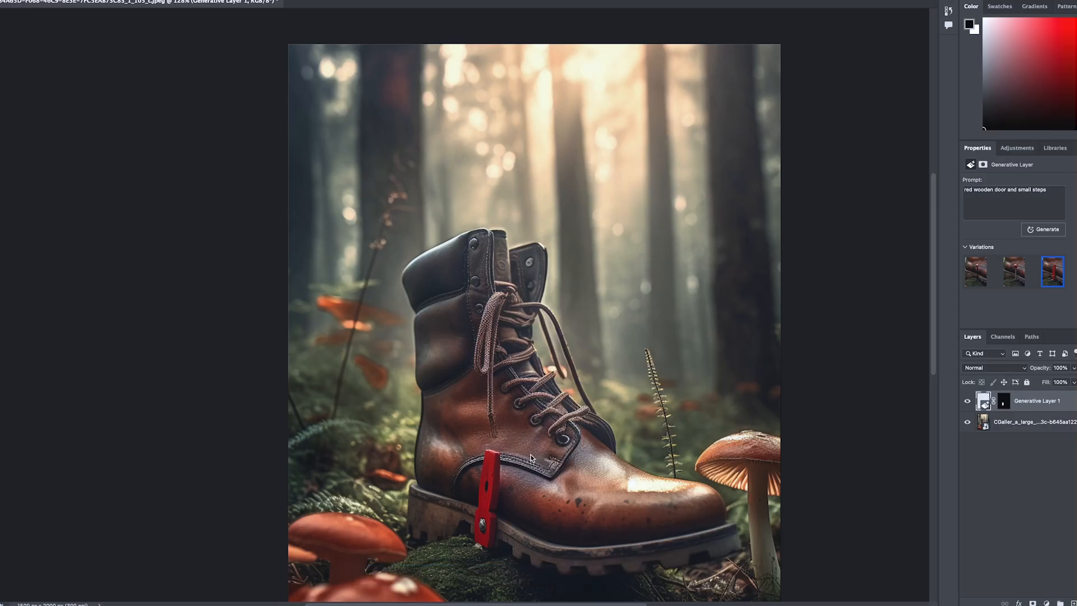
mouse_move(557, 458)
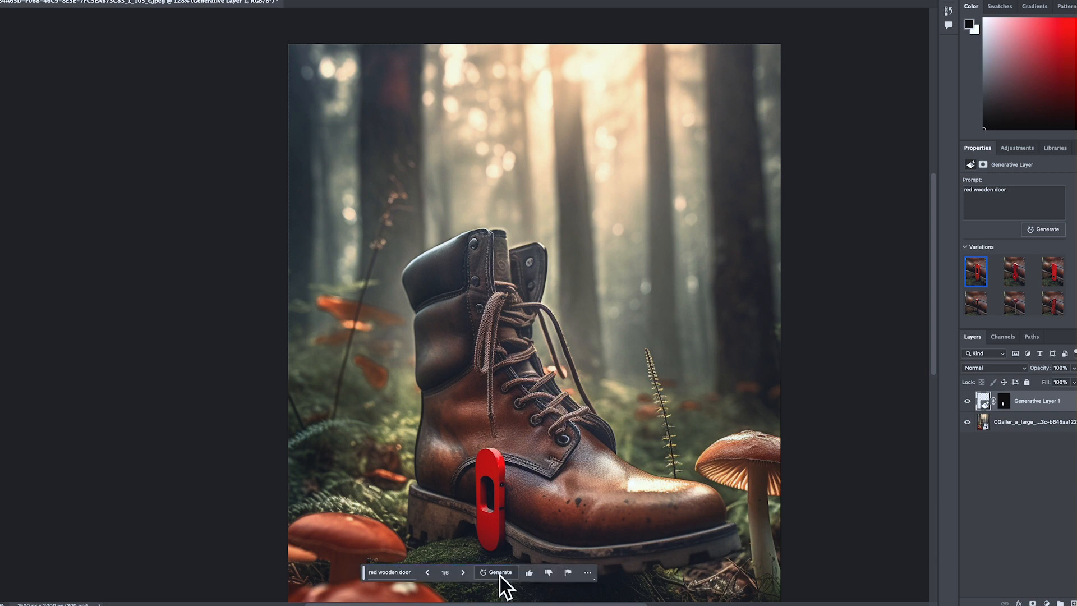
Regenerate with the shorter 'door' prompt, producing a dark narrow door shape
left_click(464, 572)
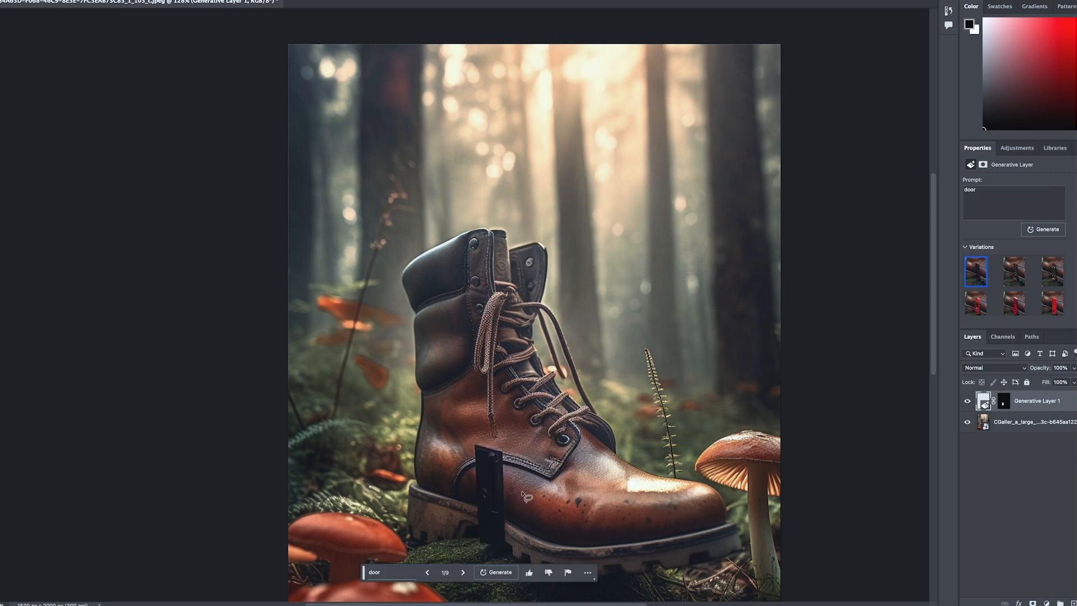
mouse_move(498, 530)
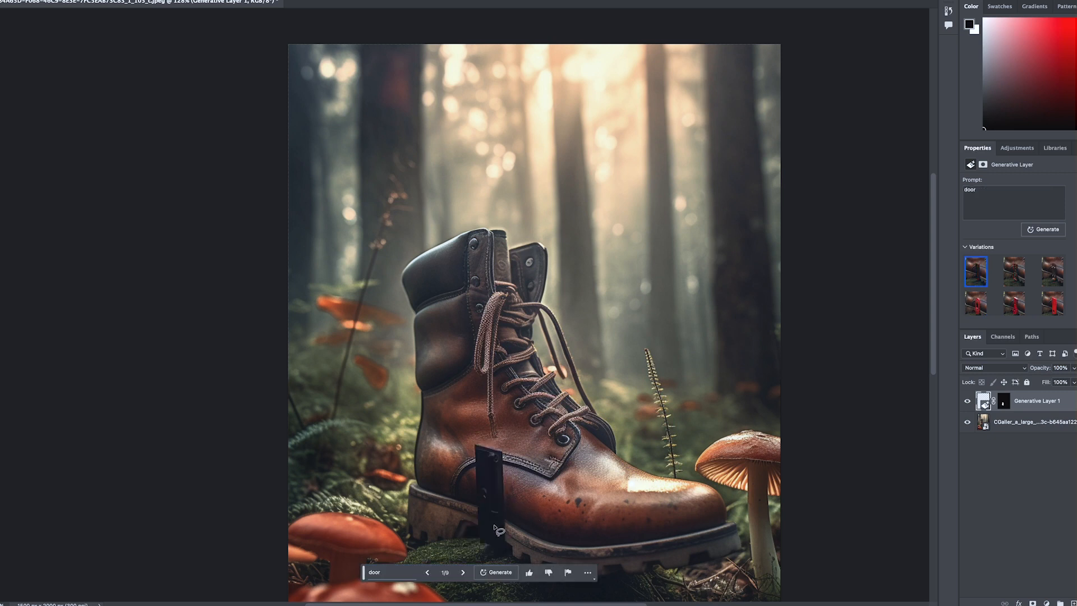
left_click(975, 304)
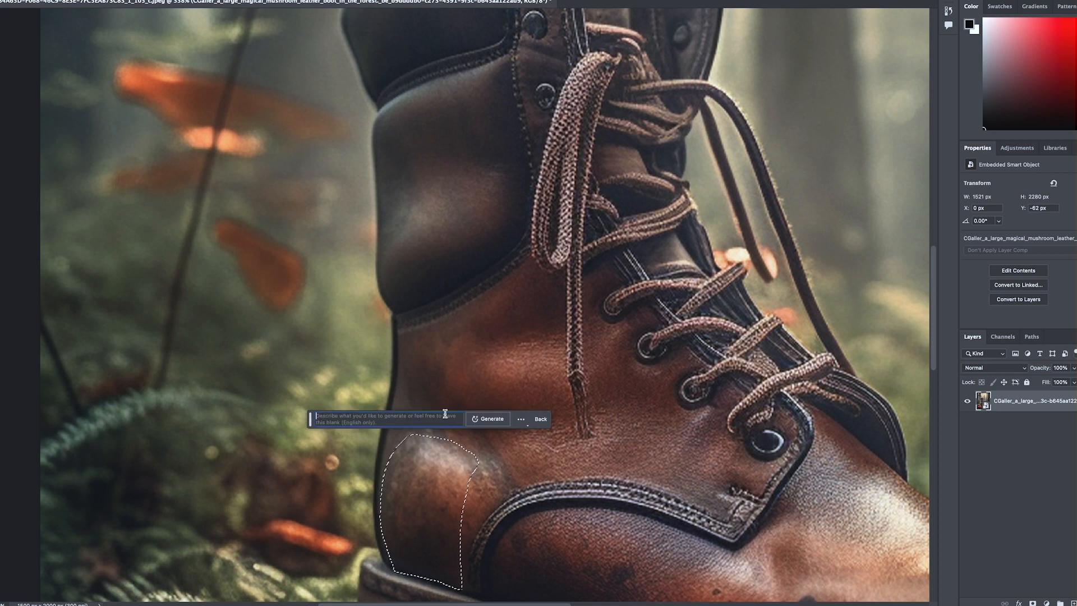
Generate a fill on the heel patch from the prompt 'red door. warped'
type("red")
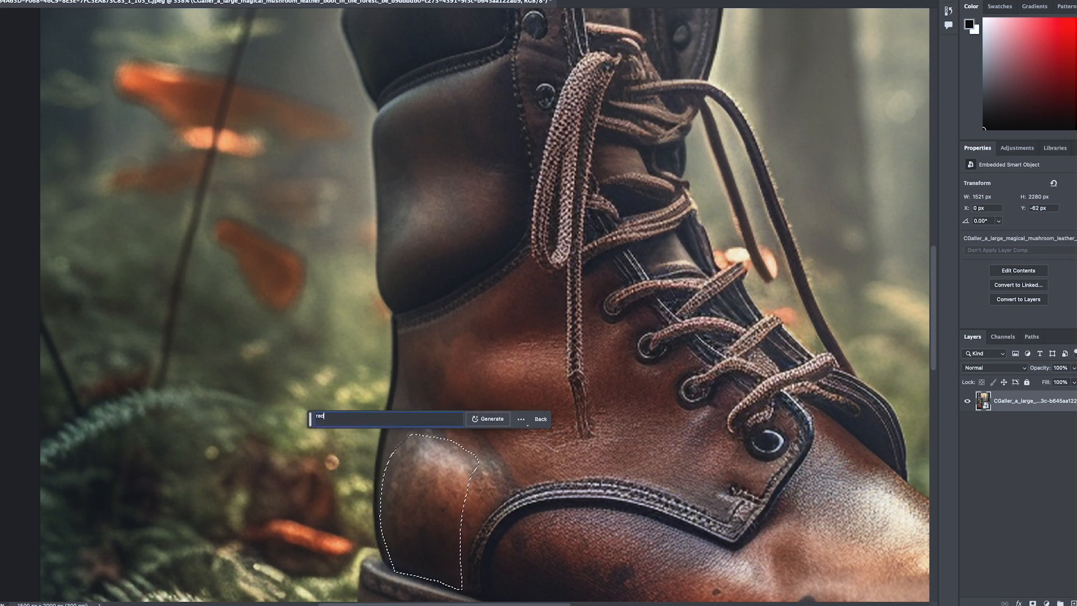
type("door. wa")
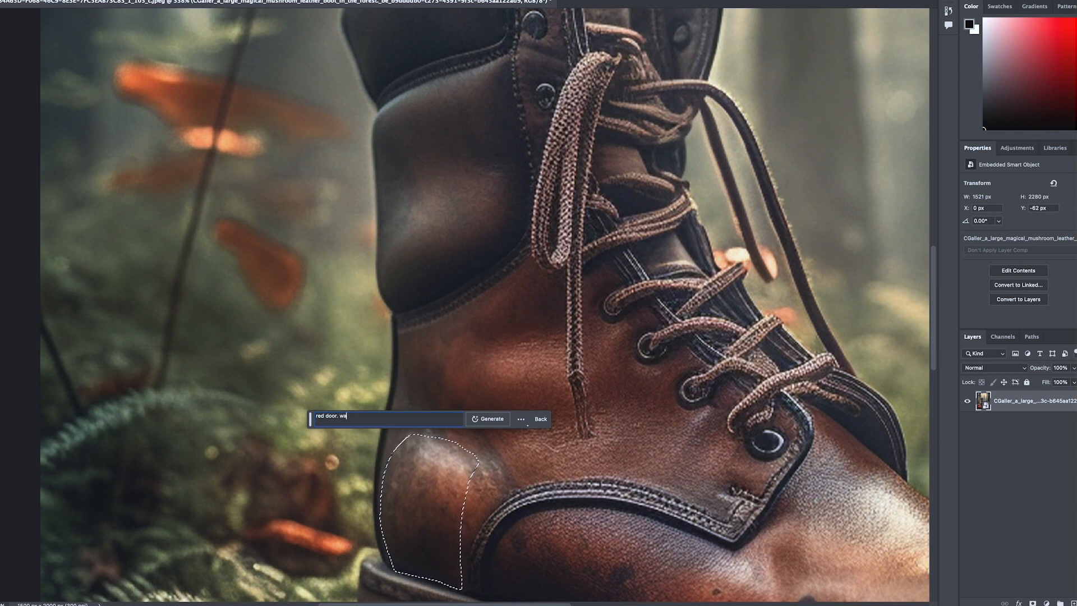
left_click(489, 419)
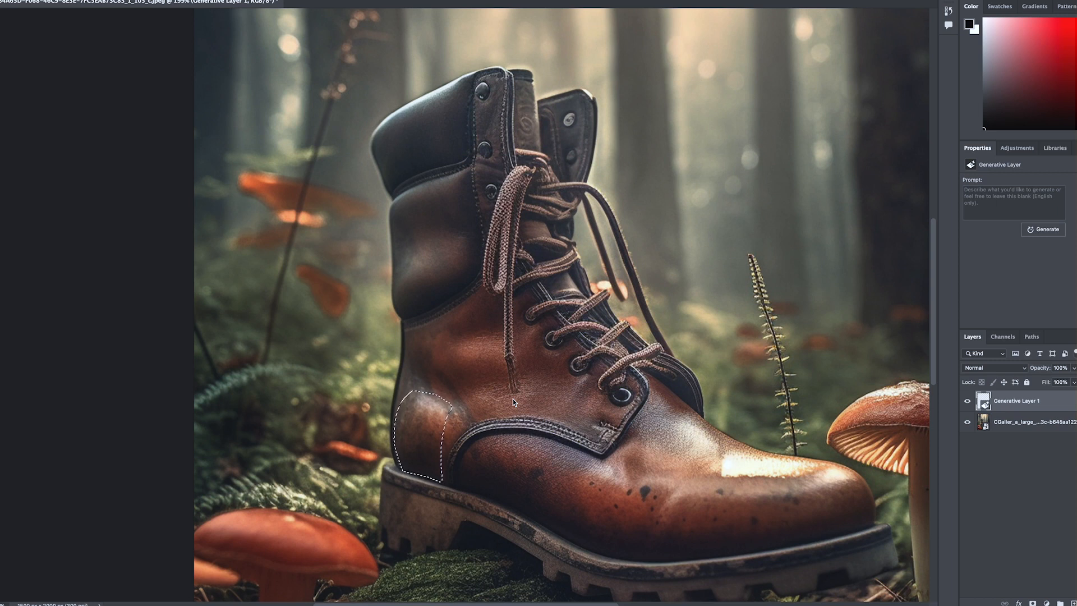
Browse the three 'red door. warped' variations and start typing a 'door. color' prompt
left_click(1043, 228)
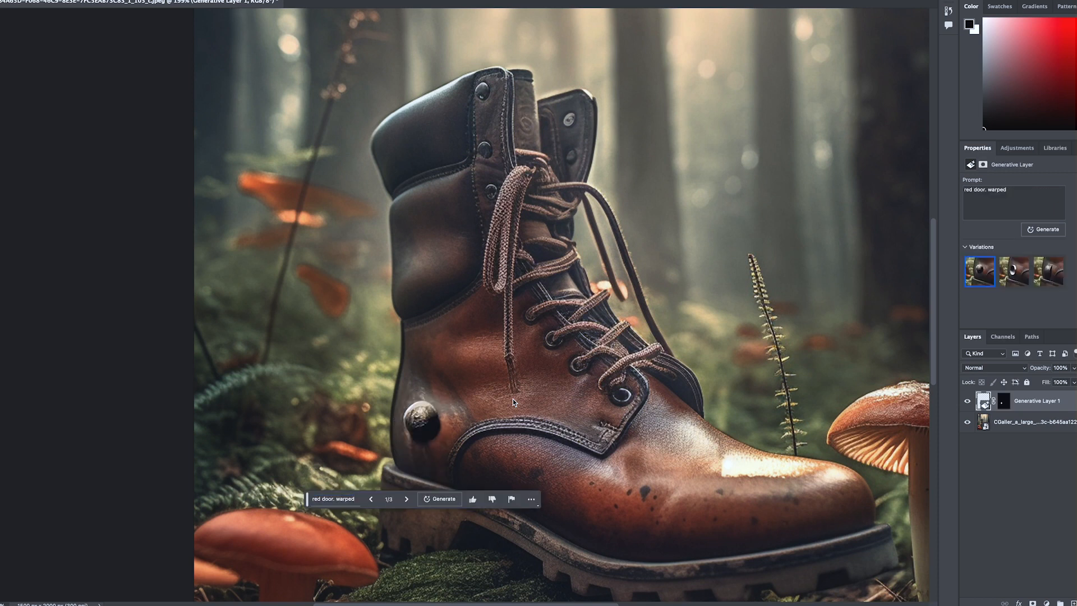
left_click(407, 498)
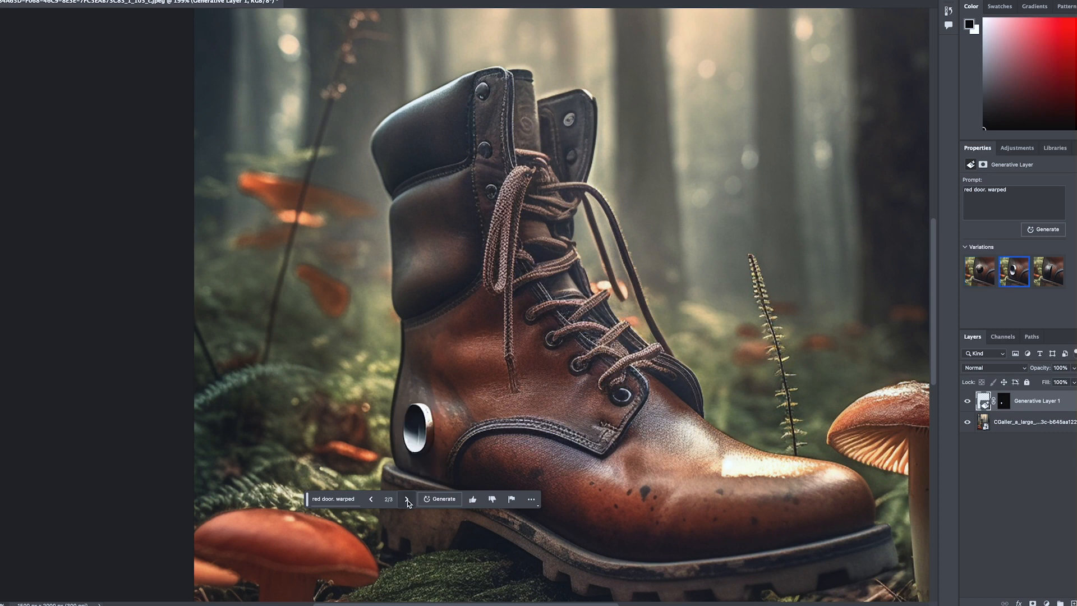
left_click(407, 499)
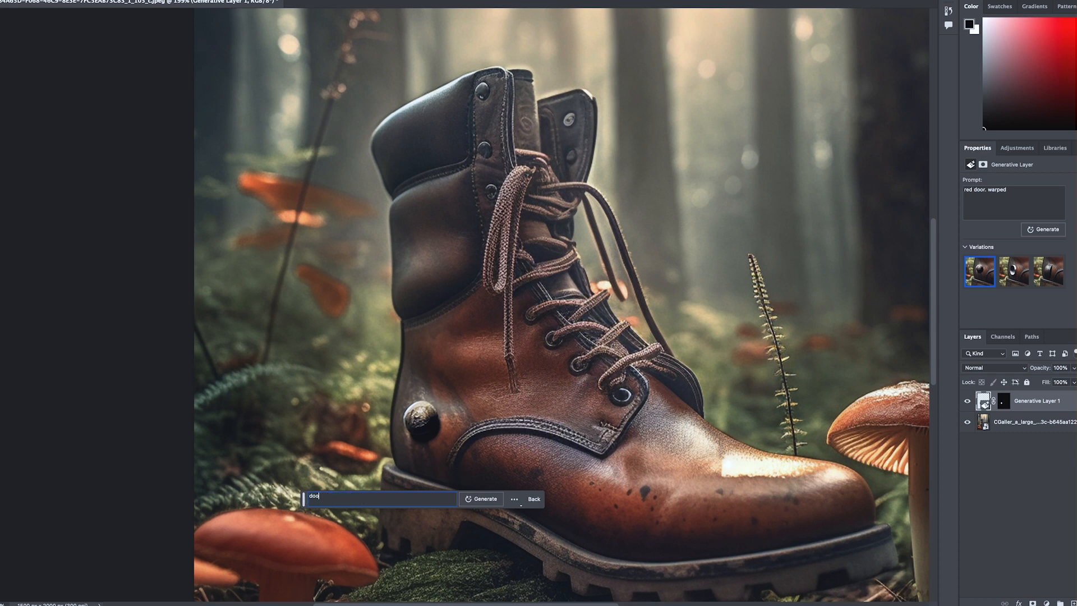
type("door. co")
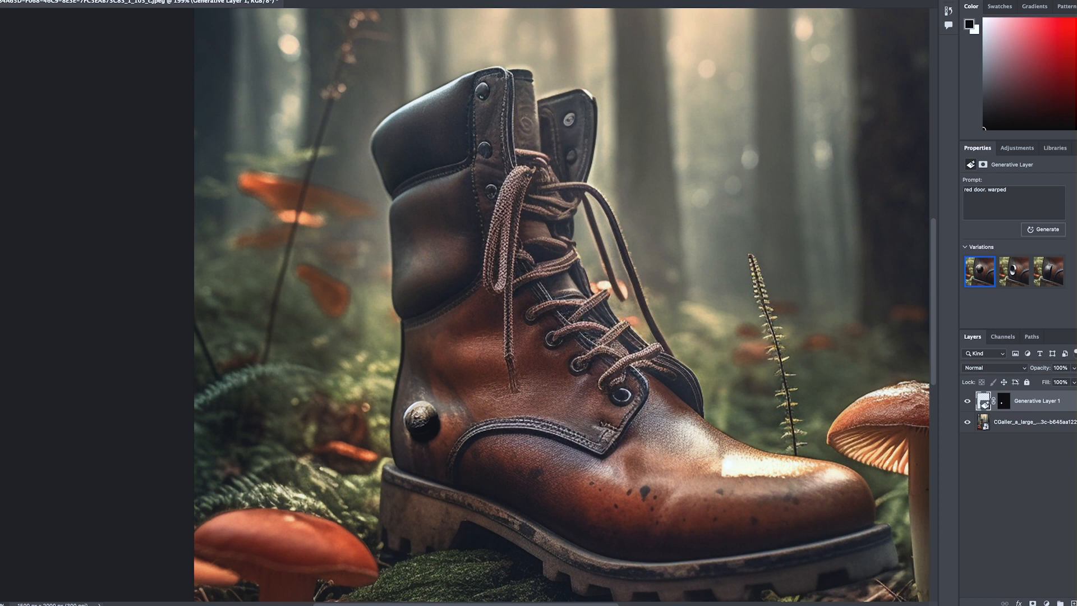
Generate from 'door. color: red' and view variation 6/6, a curved flap
left_click(1041, 230)
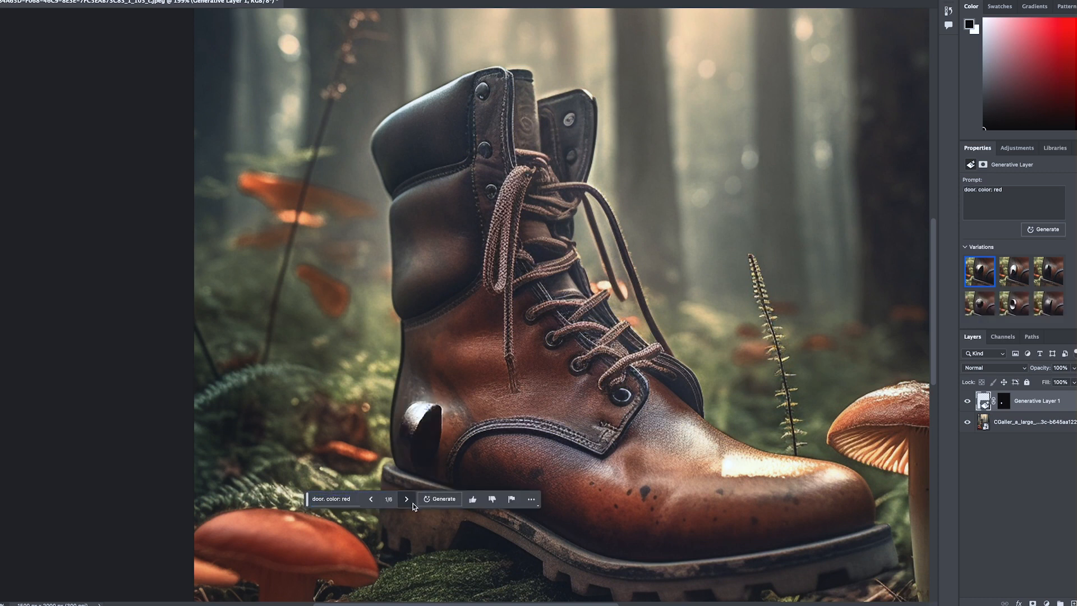
left_click(406, 499)
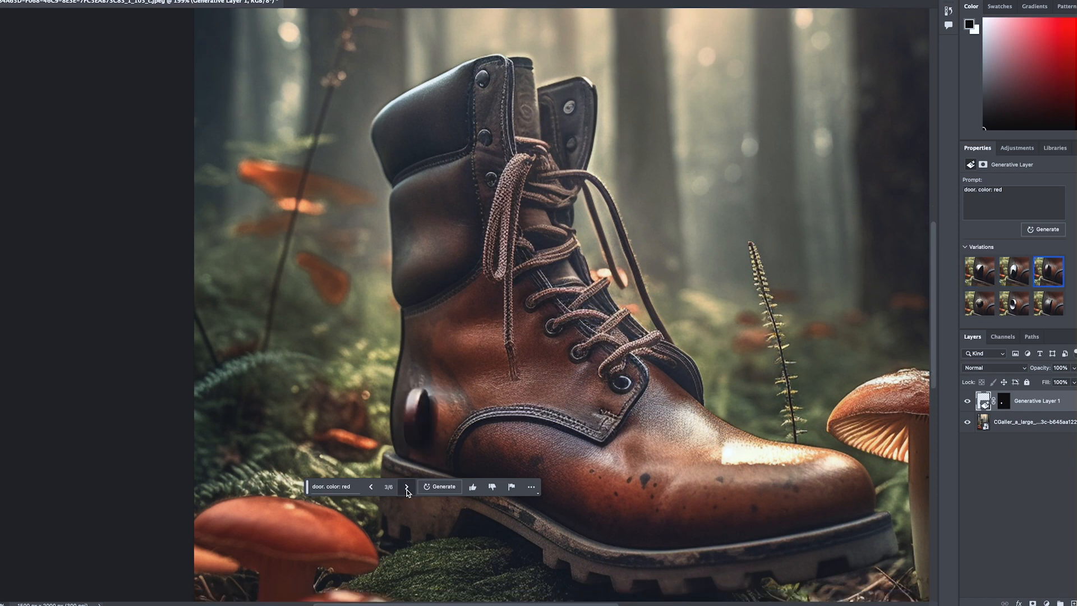
left_click(406, 486)
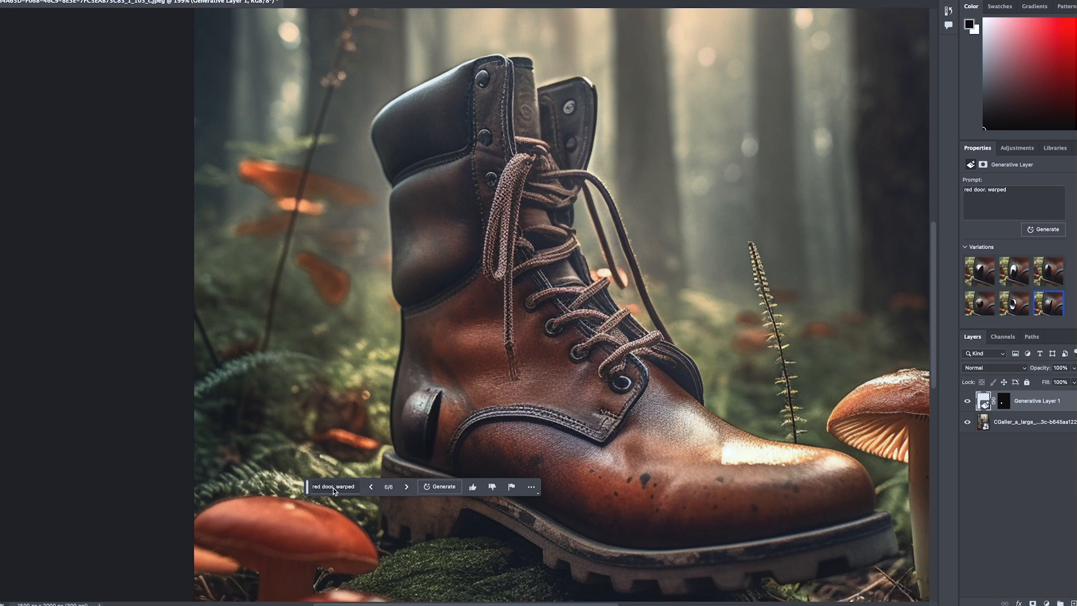
left_click(334, 486)
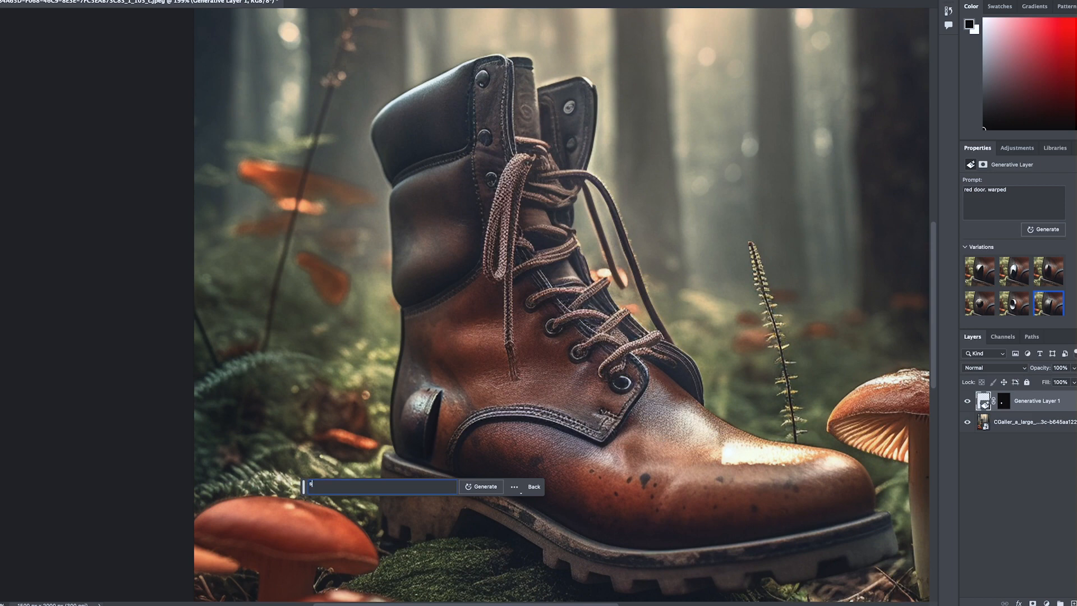